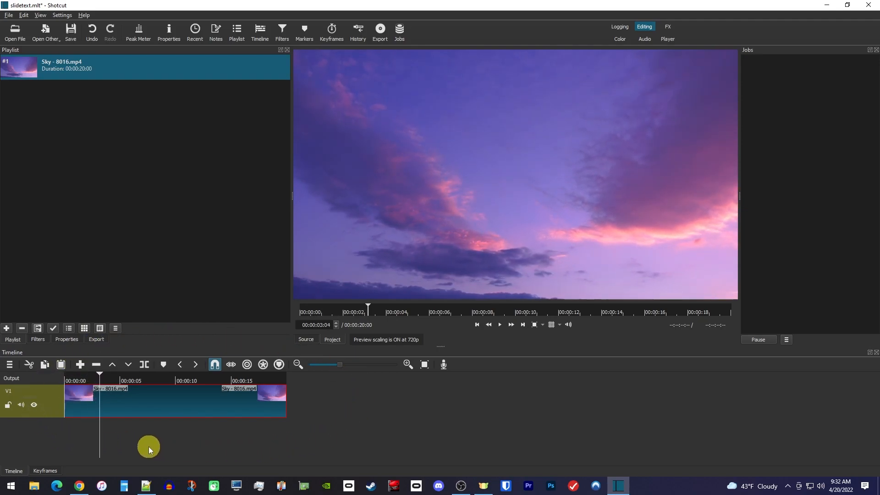
pyautogui.moveTo(267, 87)
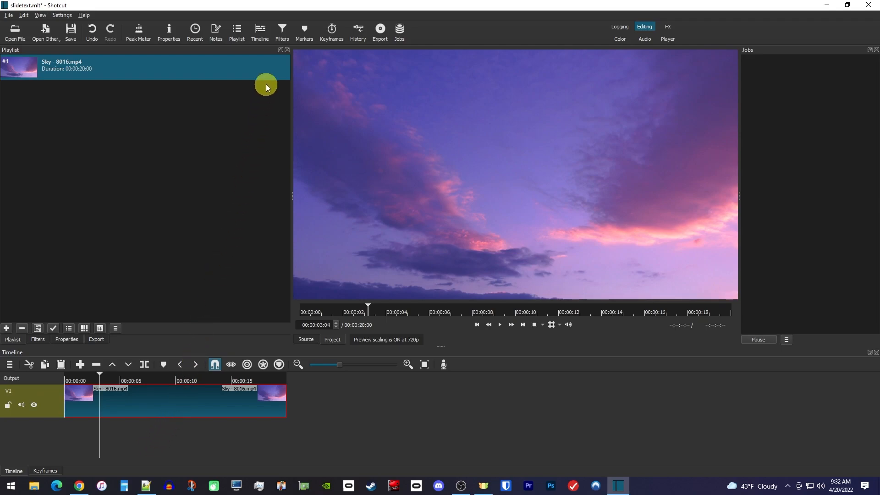
# - Show the Filters panel for the Sky clip, currently empty
pyautogui.click(282, 29)
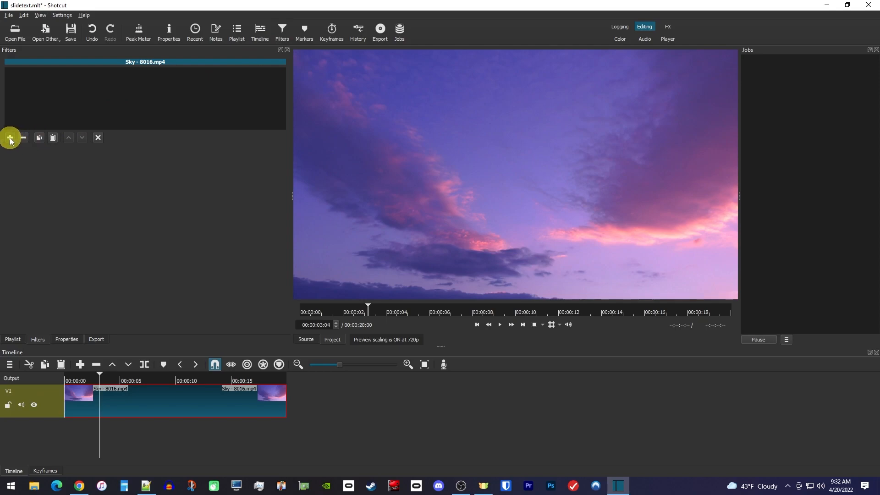
# - Add a Text: Simple filter to the Sky clip by searching 'text'
pyautogui.click(9, 137)
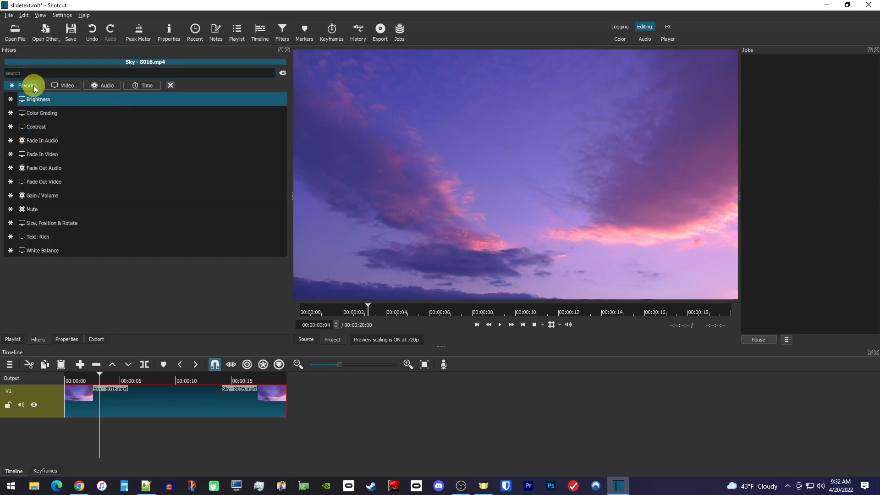
pyautogui.write('text')
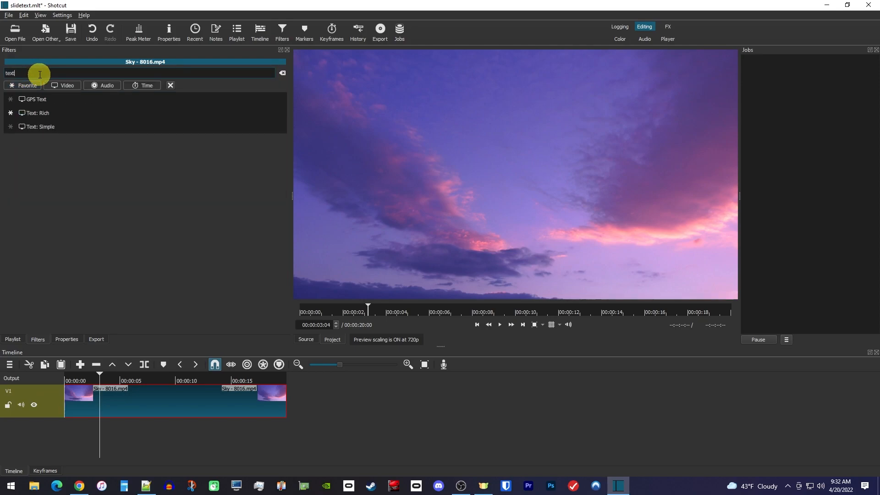
pyautogui.click(39, 127)
pyautogui.write('A')
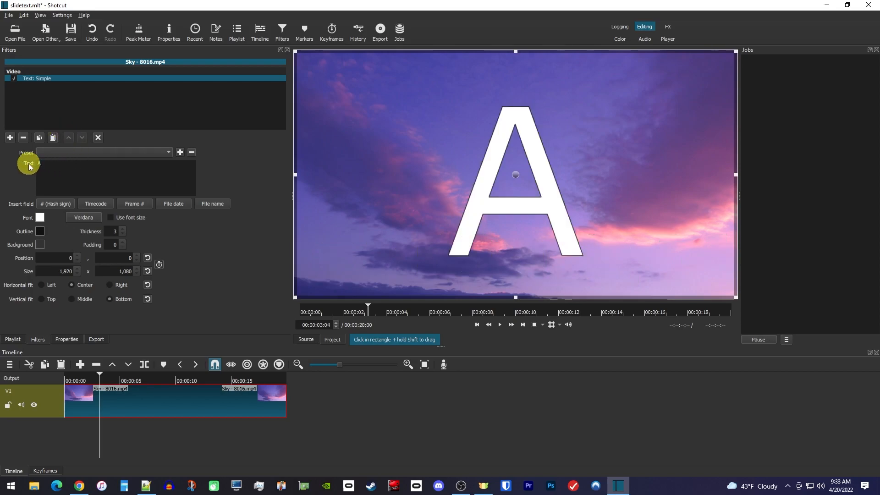
# - Change the overlay text to read 'Autumn Sky'
pyautogui.write('utumn Sk')
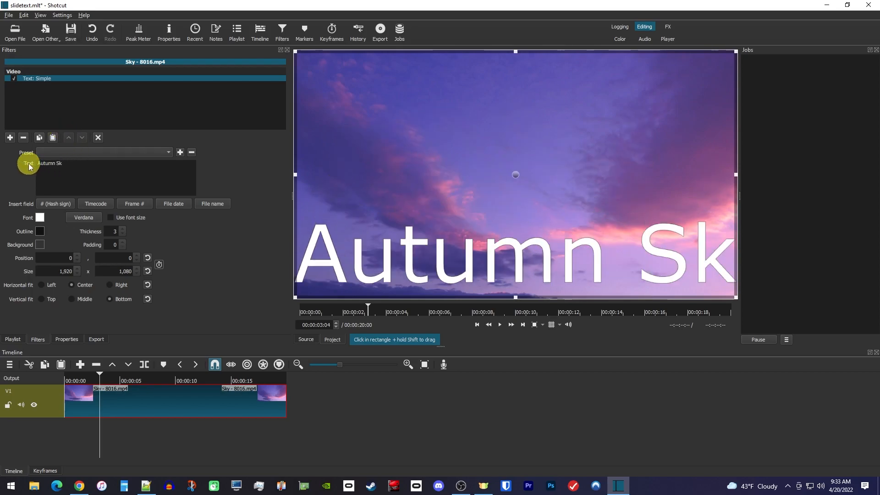
pyautogui.write('y')
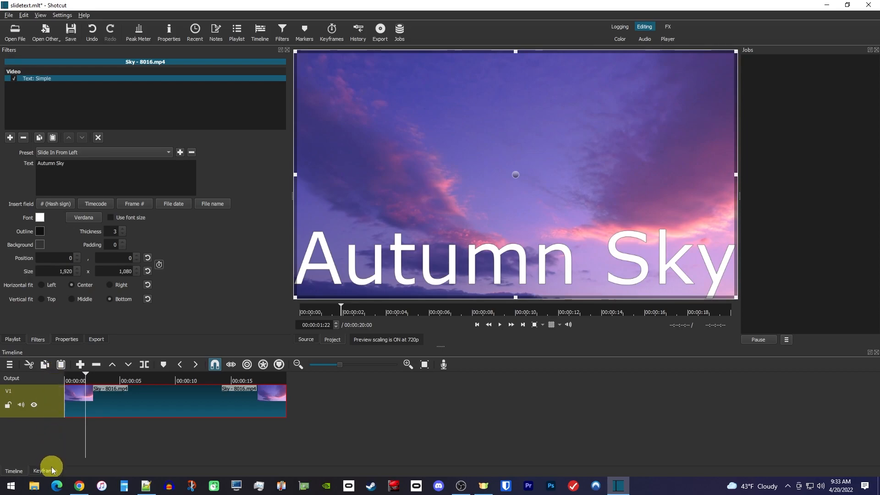
# - In Keyframes, apply the Slide Out Right preset so the text exits at clip end
pyautogui.click(44, 470)
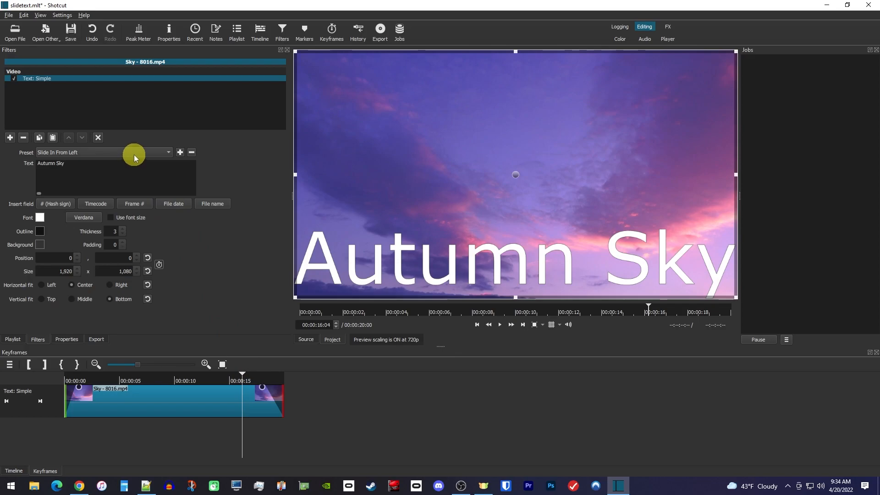
pyautogui.click(167, 152)
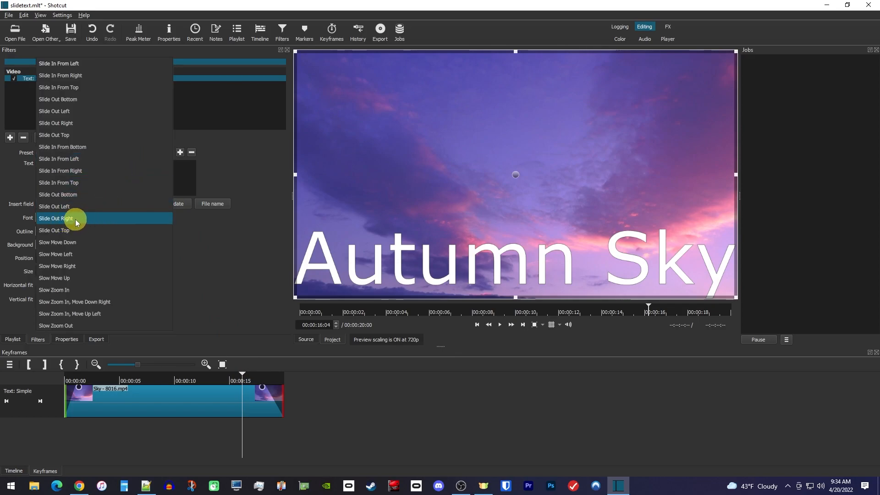
pyautogui.click(56, 218)
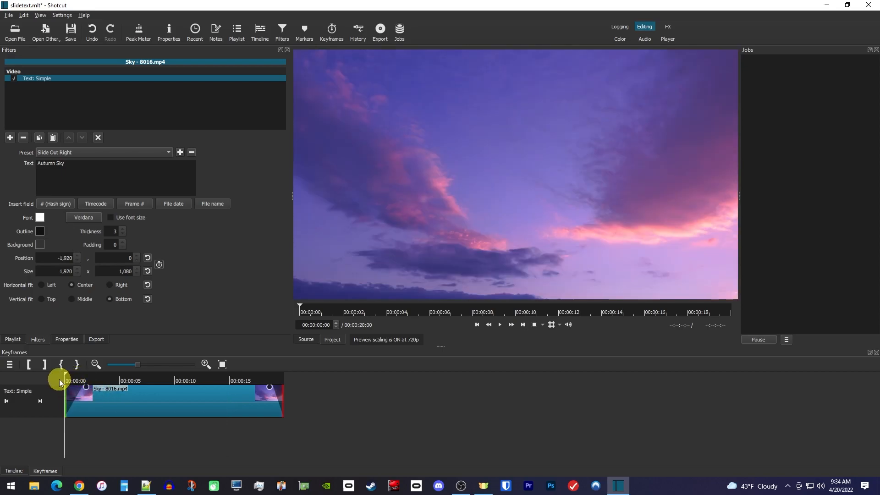
pyautogui.click(499, 325)
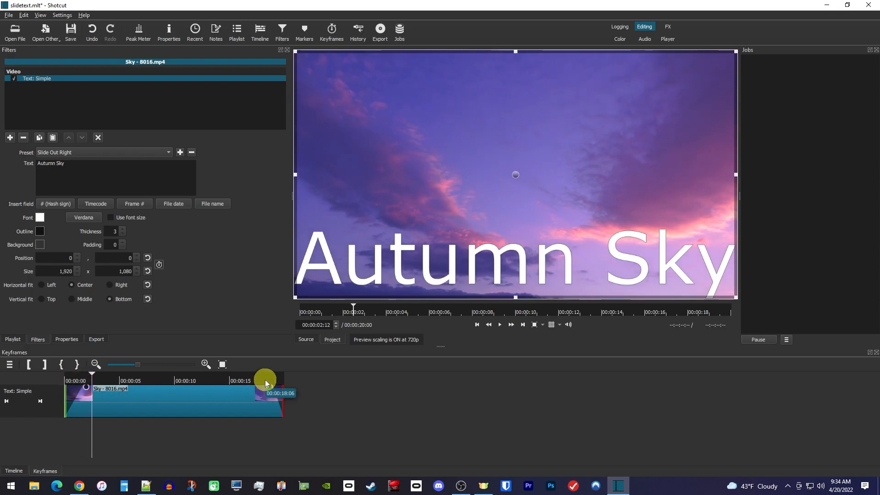
pyautogui.click(499, 325)
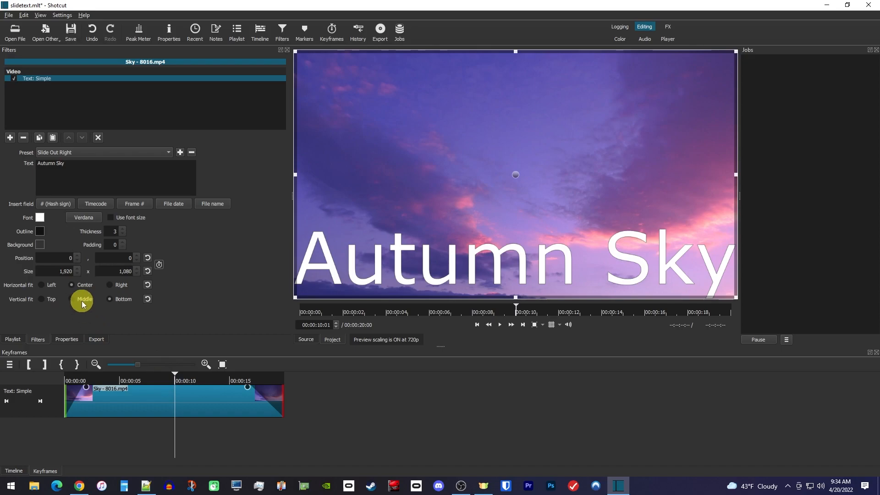
# - Set Vertical fit to Middle and a fixed Verdana font at size 150
pyautogui.click(84, 299)
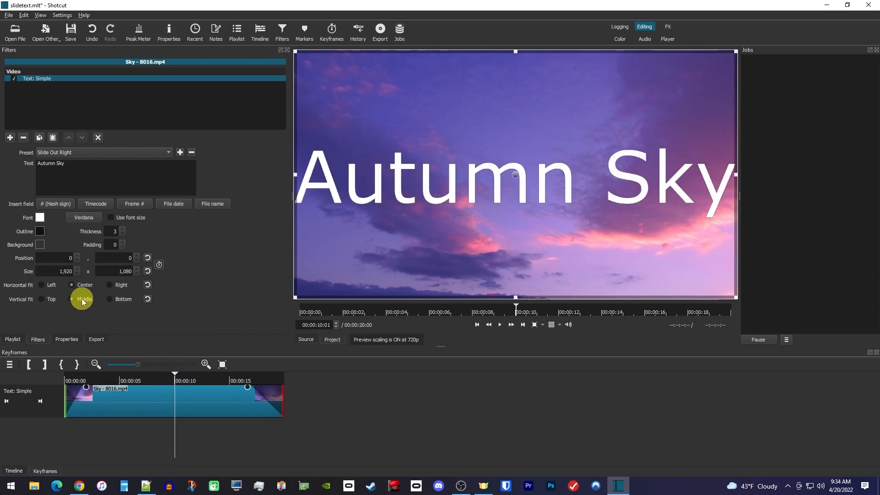
pyautogui.click(111, 217)
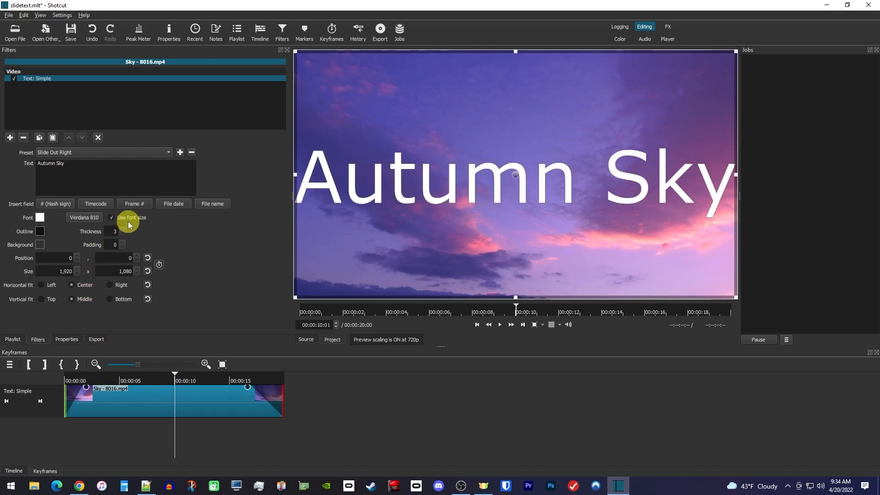
pyautogui.click(85, 217)
pyautogui.write('150')
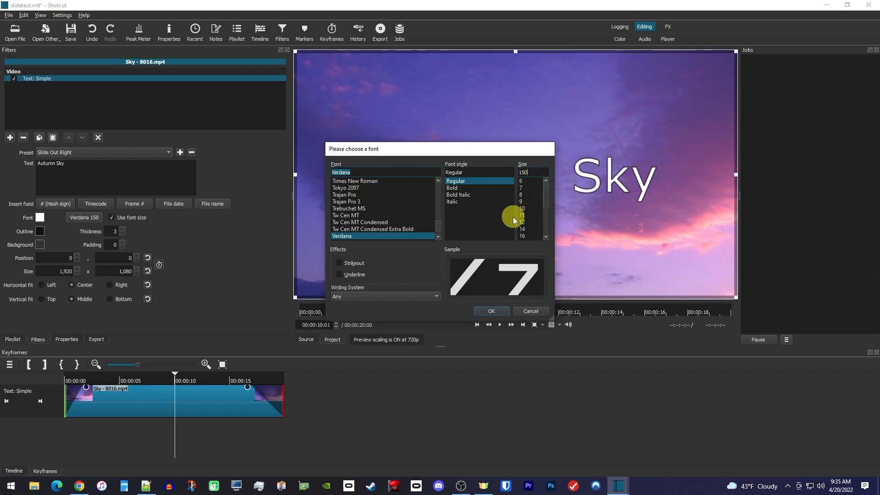
pyautogui.click(490, 311)
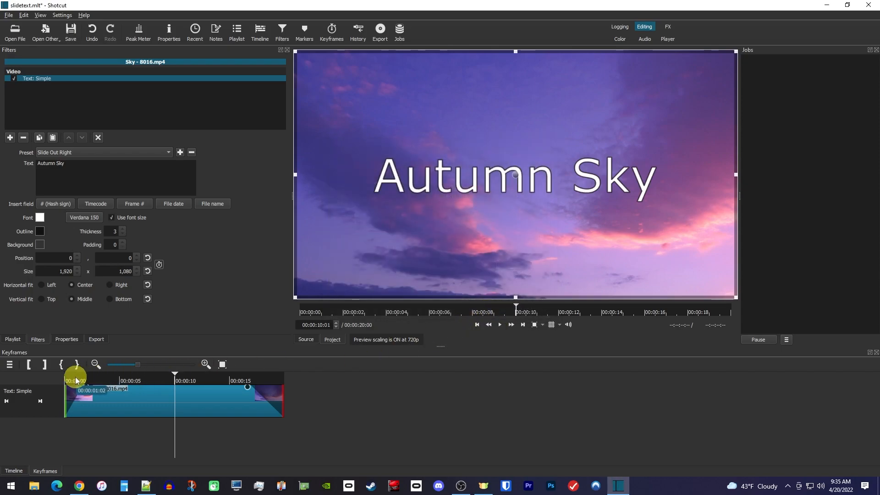